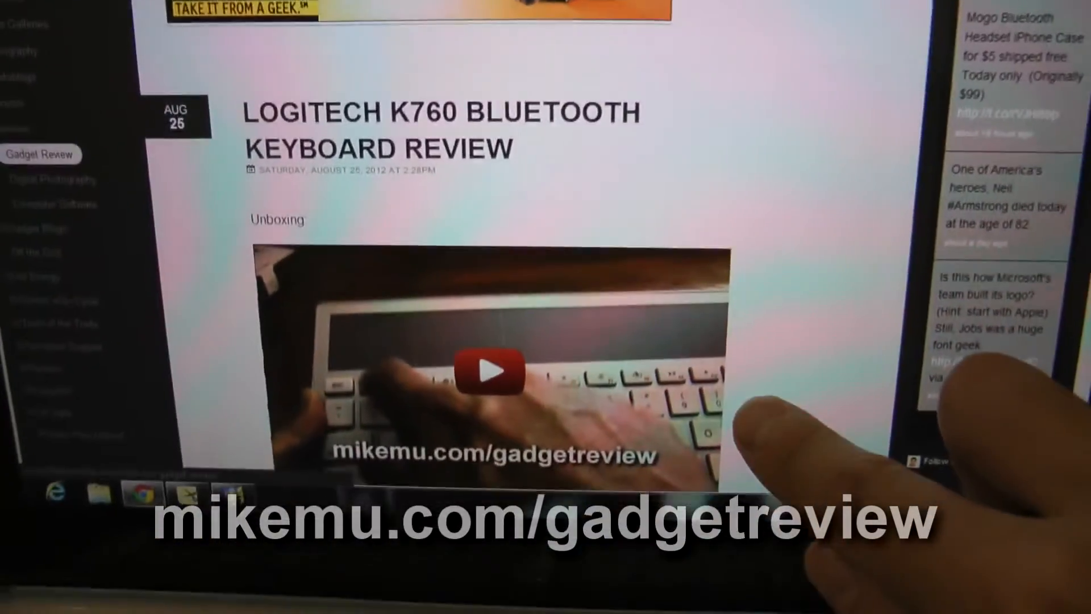
# Toggle Scroll Lock on the K760 so Windows 8 shows the Scroll Lock OFF notice.
pyautogui.scroll(-3)
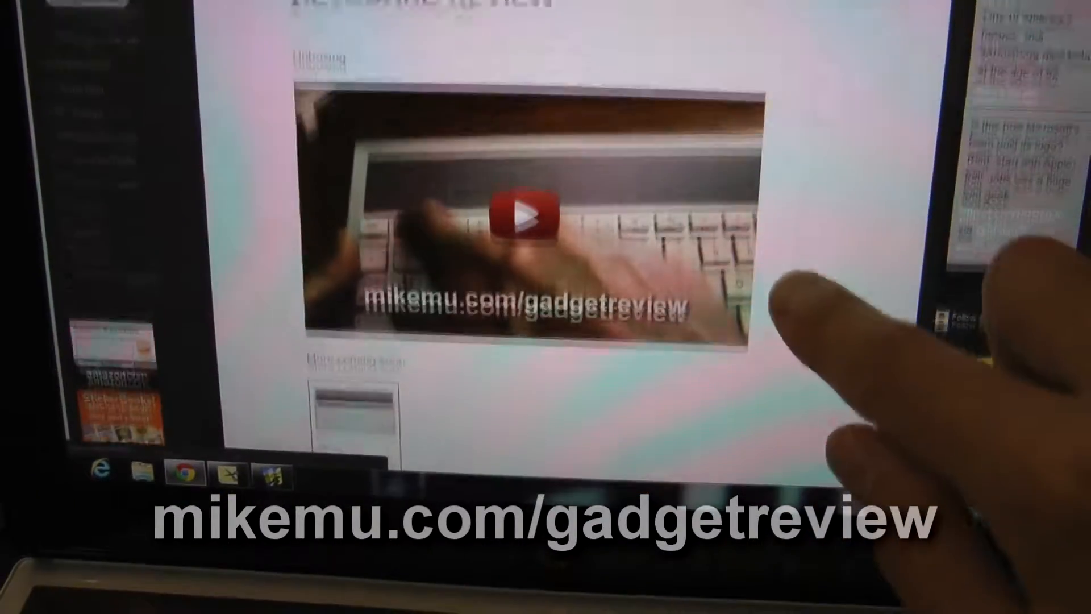
pyautogui.scroll(-3)
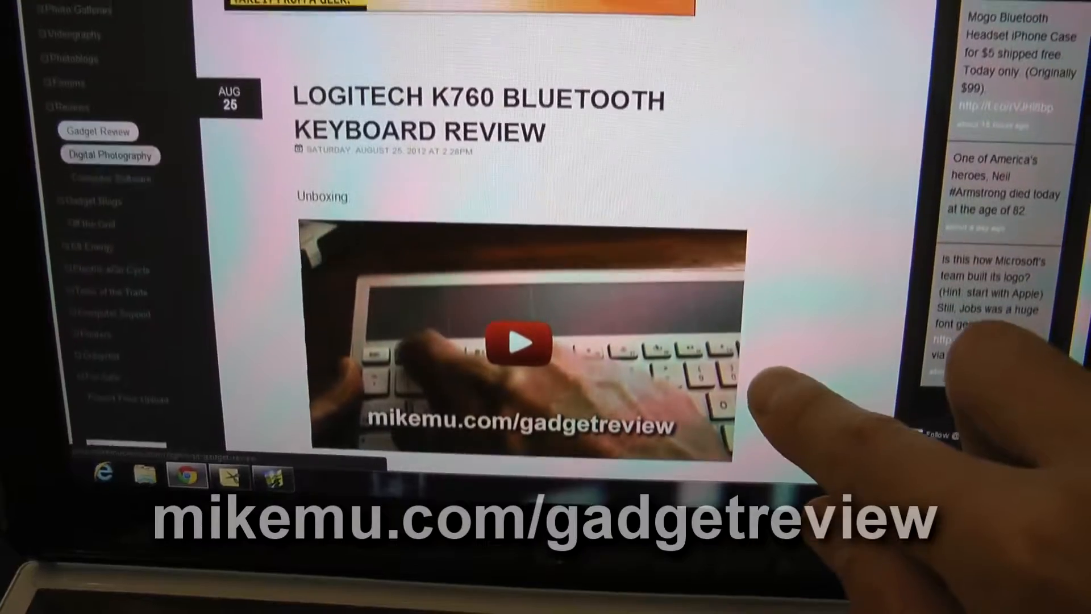
pyautogui.scroll(-3)
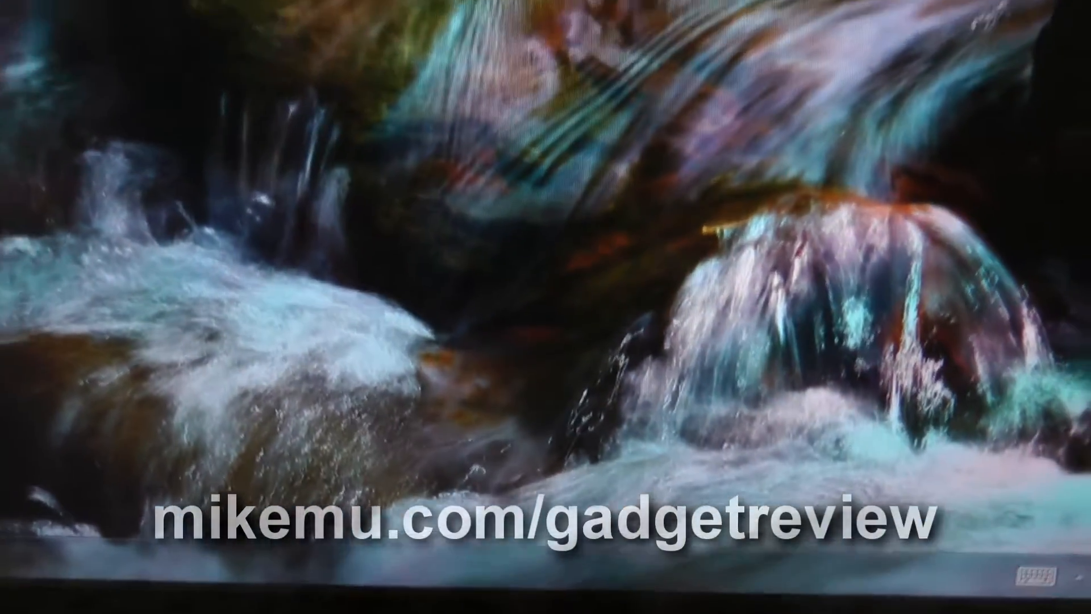
pyautogui.press('scrolllock')
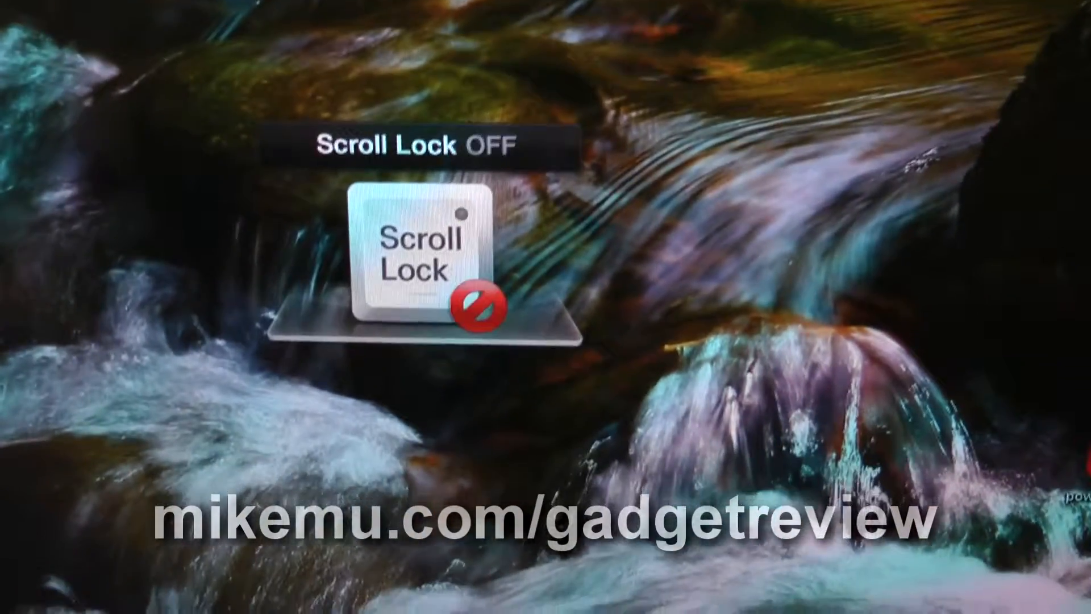